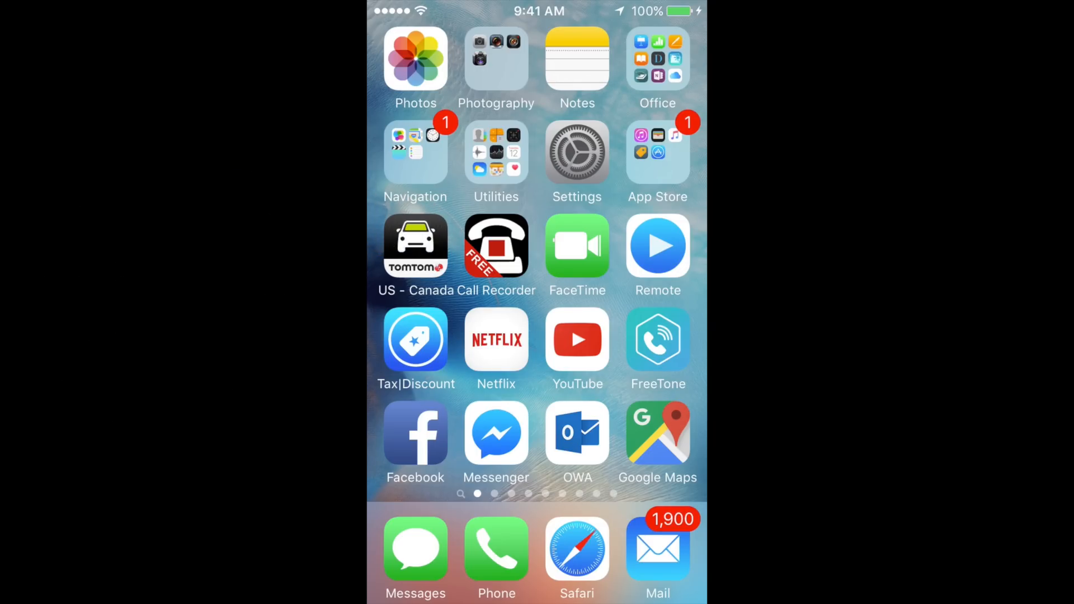
- Go from the home screen into Settings and down to the iCloud account page
left_click(577, 154)
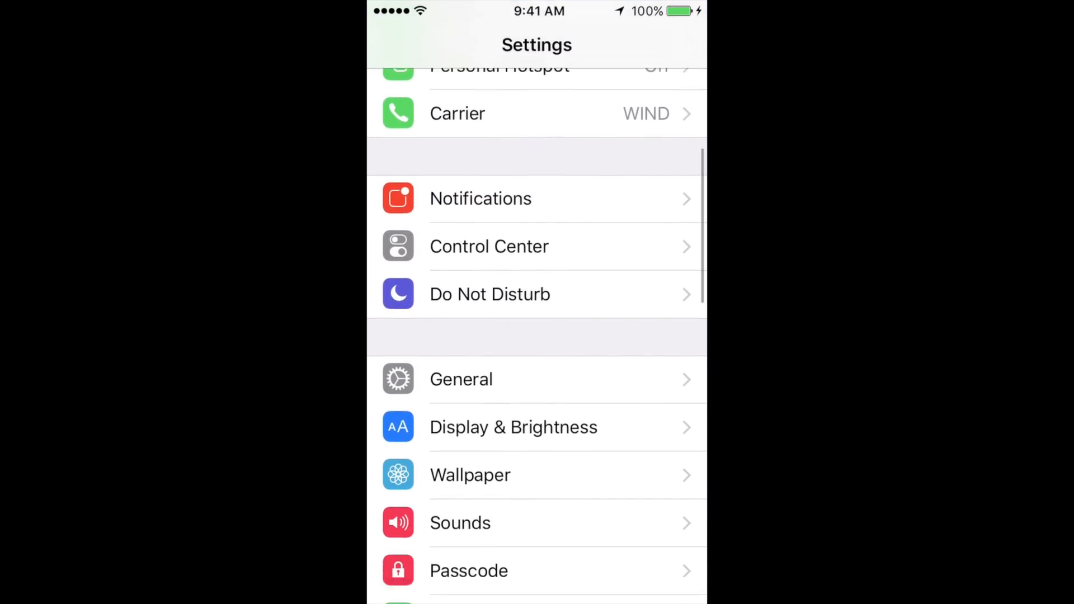
scroll("down", 3)
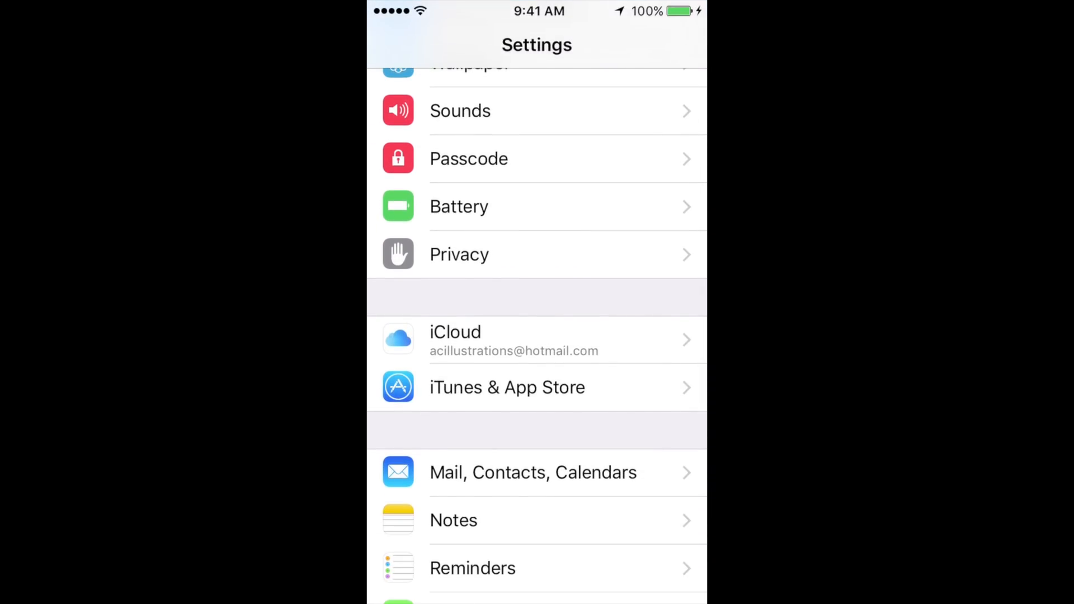
left_click(507, 340)
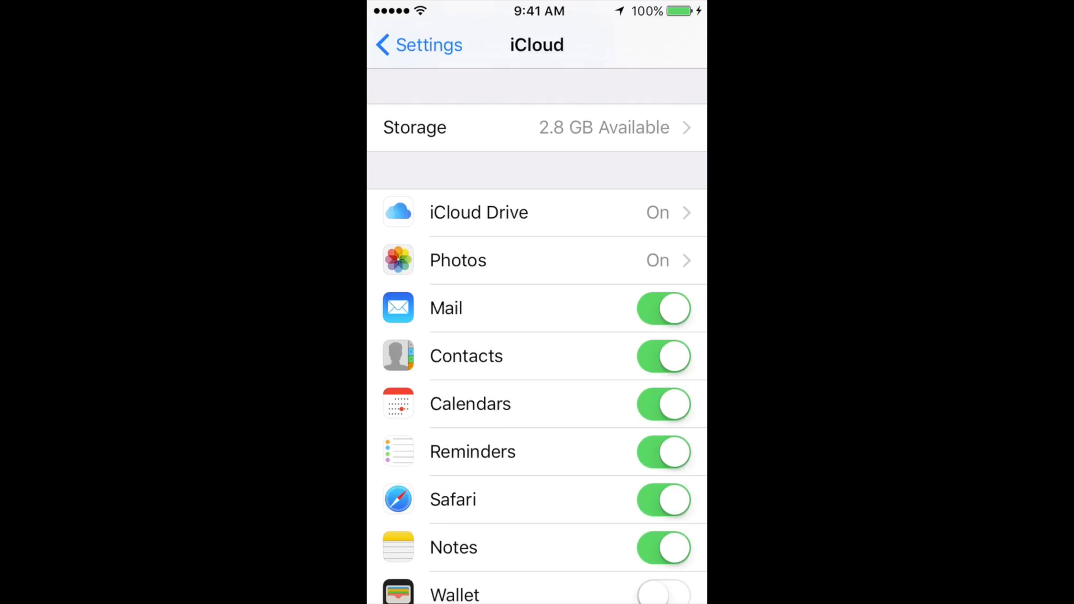
- Go through Storage and Manage Storage to Preview's two iCloud files totaling 1.9 MB
left_click(535, 128)
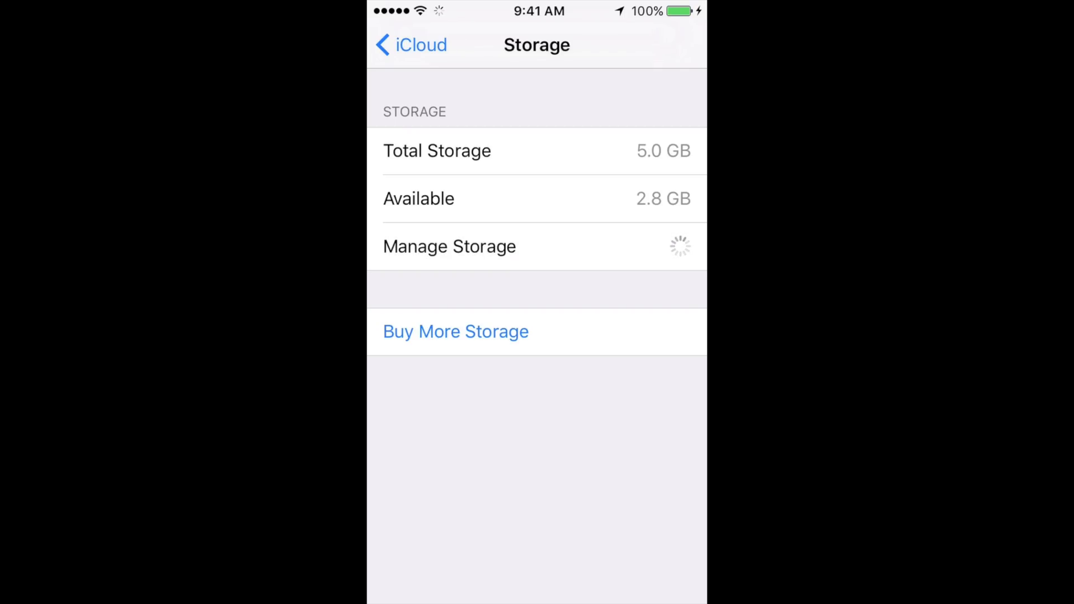
left_click(449, 246)
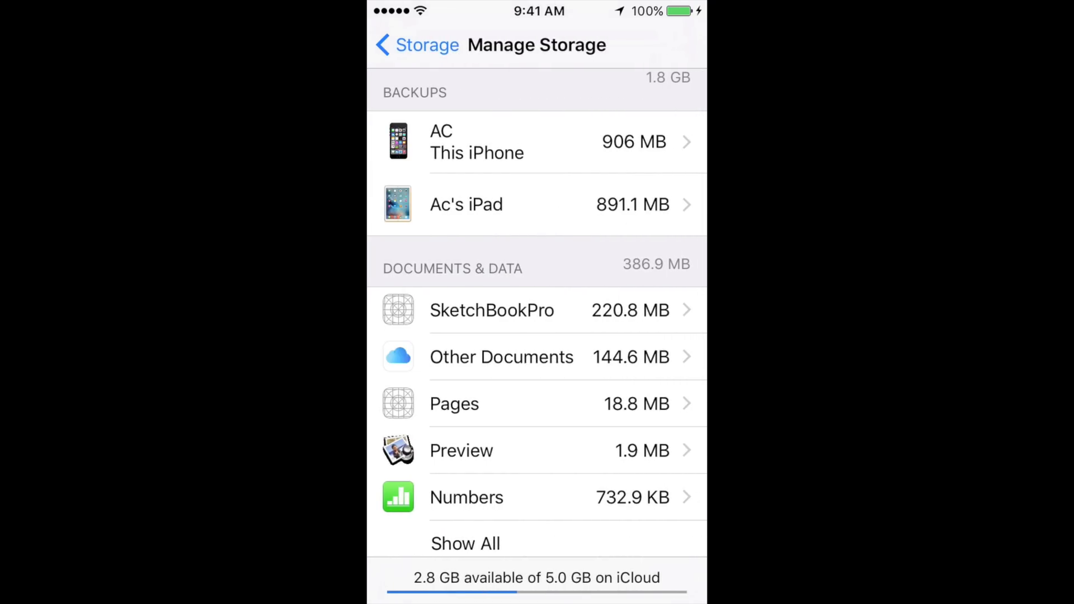
scroll("down", 3)
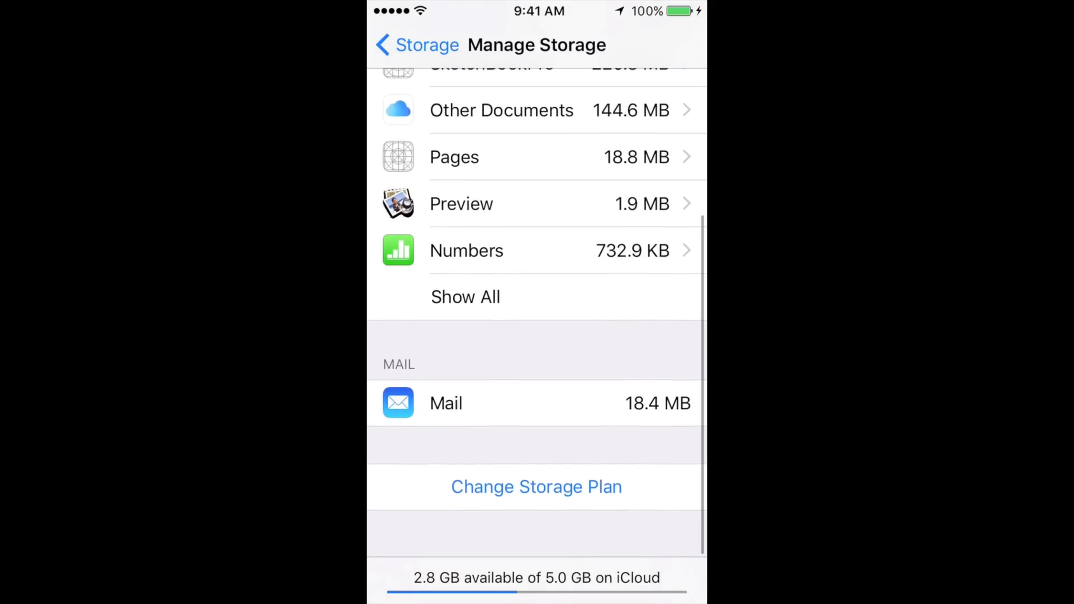
scroll("down", 3)
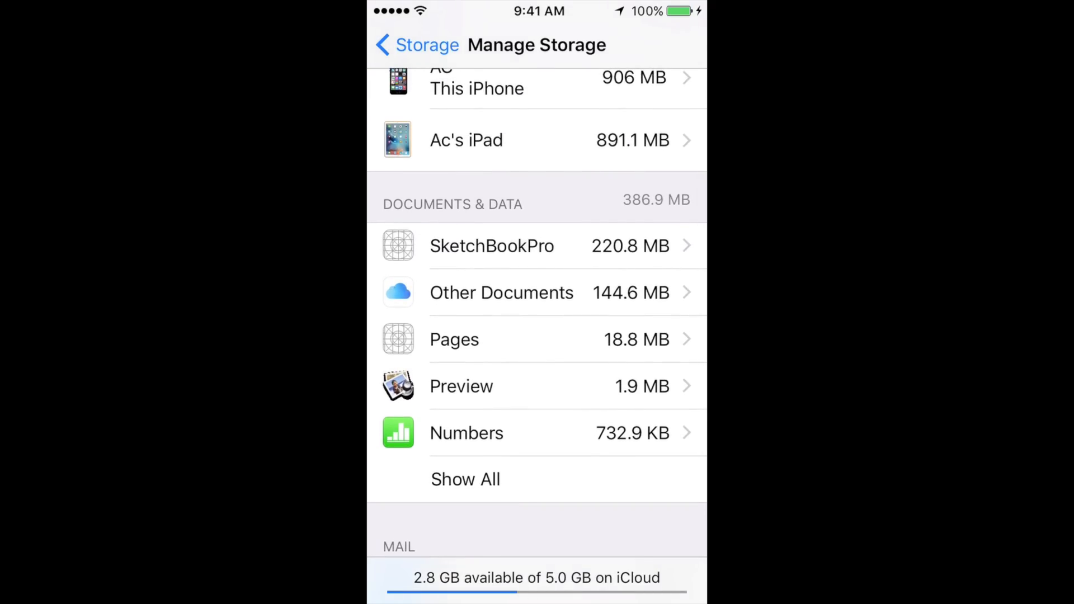
scroll("up", 3)
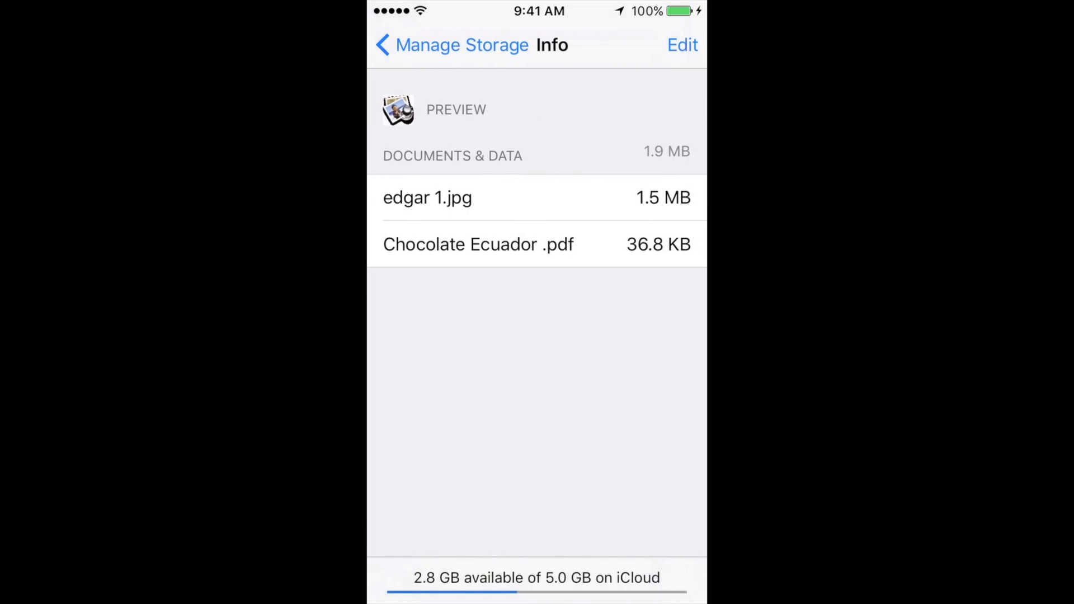
- Enter and leave edit mode on Preview's documents without deleting anything, then go back to Manage Storage
left_click(681, 44)
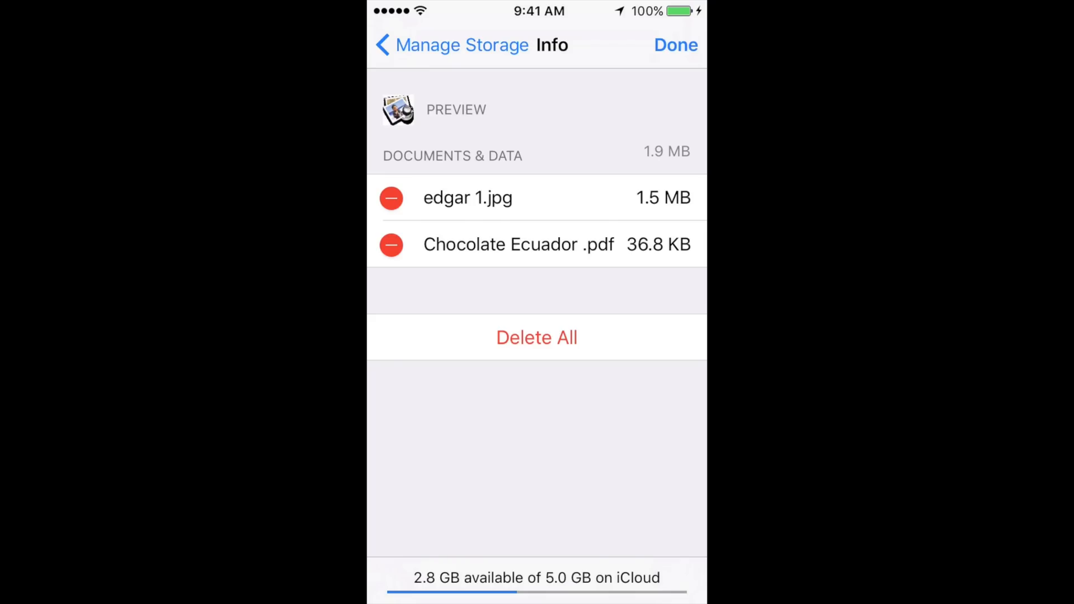
left_click(449, 45)
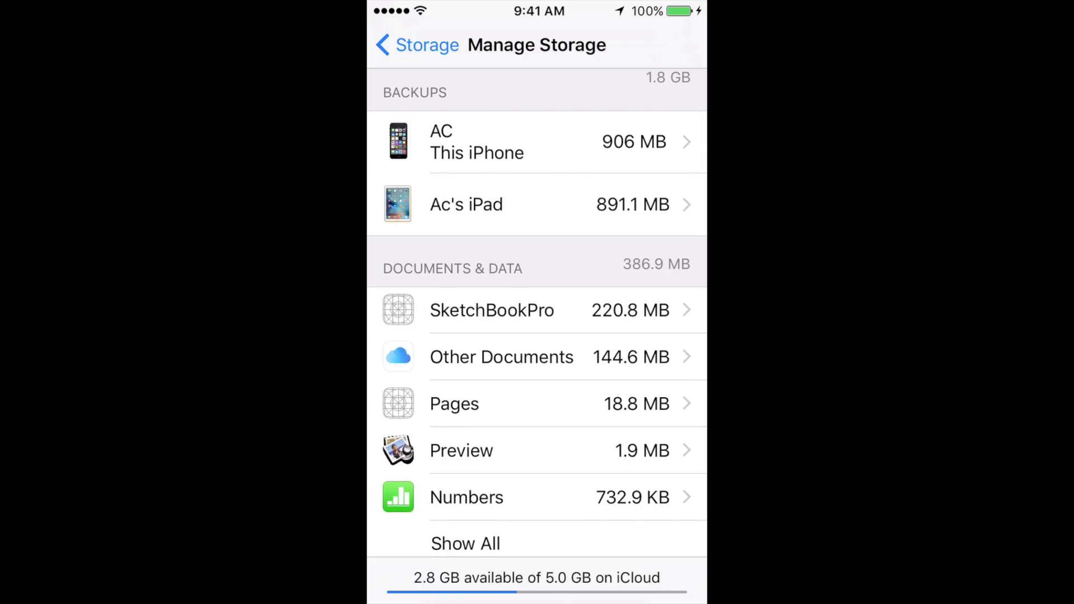
- View the 'AC This iPhone' backup (yesterday, 905 MB) and expand its full per-app list
left_click(536, 142)
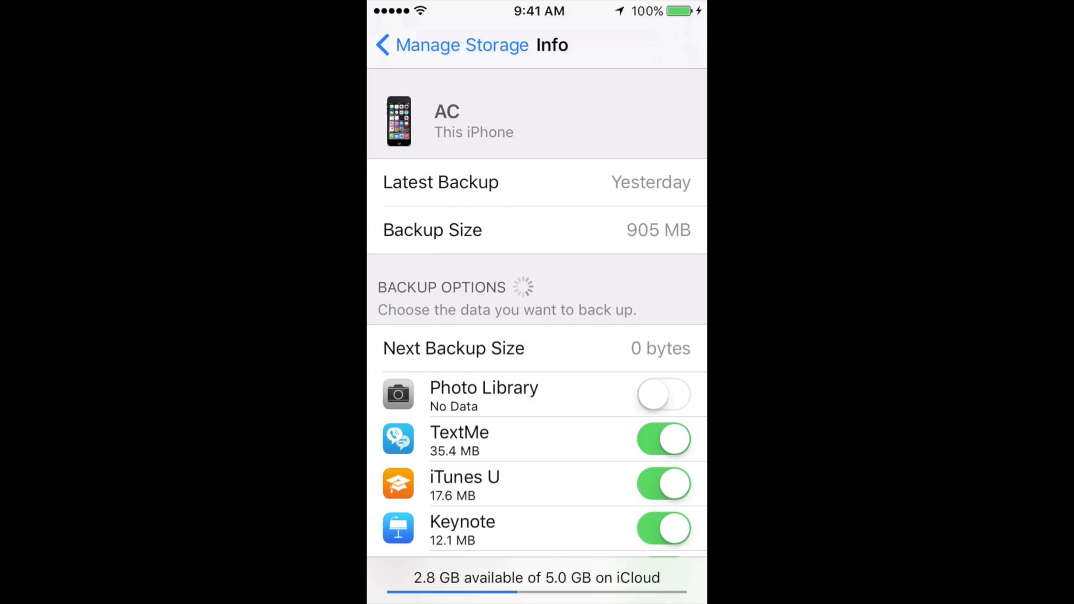
scroll("up", 3)
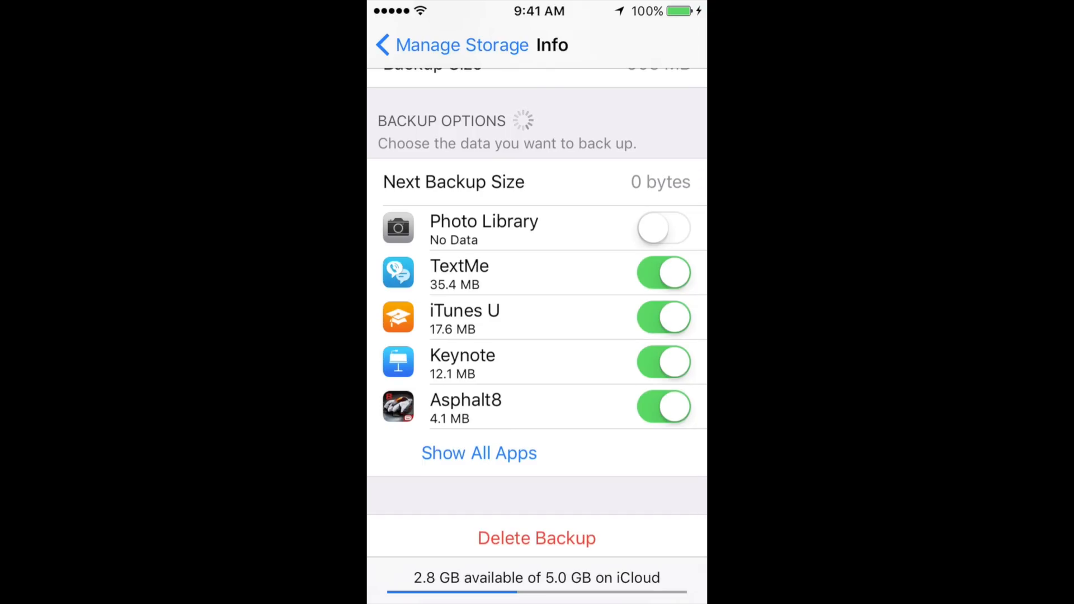
left_click(479, 453)
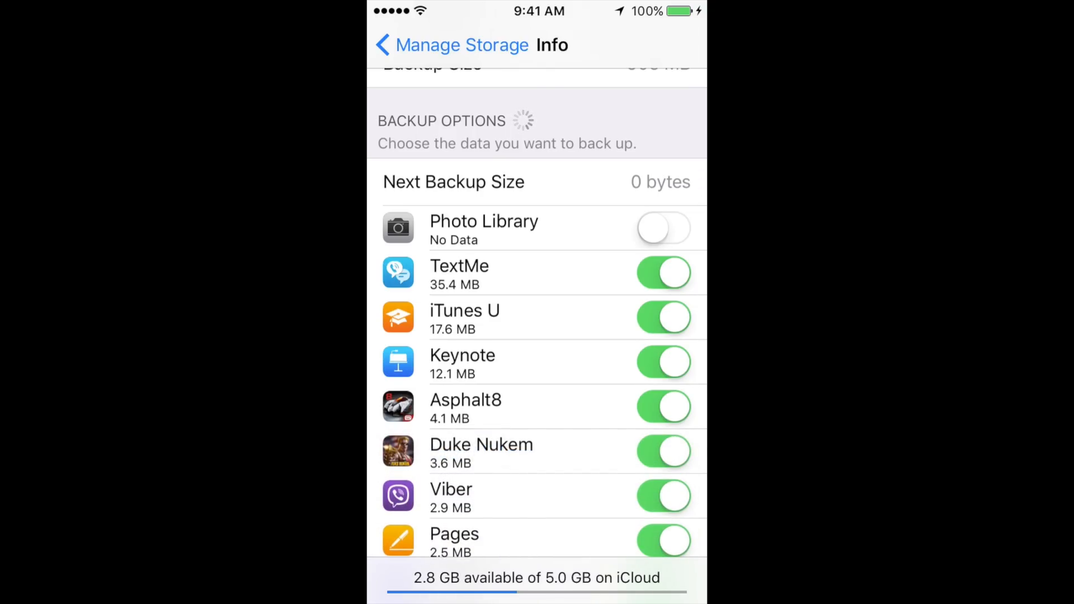
- Scroll down the expanded app list until the XDV game comes into view
scroll("up", 3)
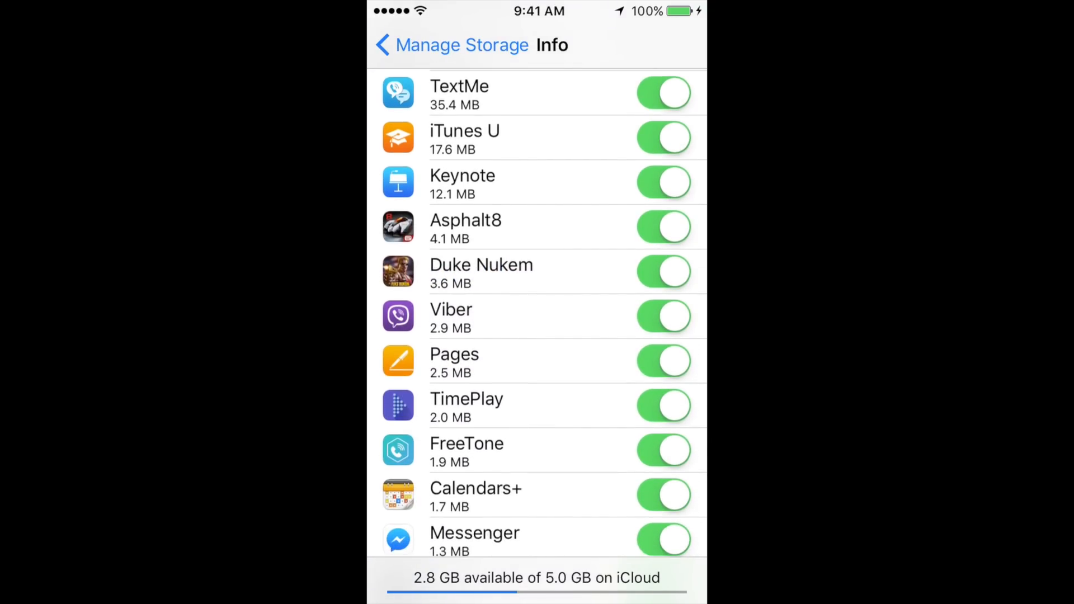
scroll("down", 3)
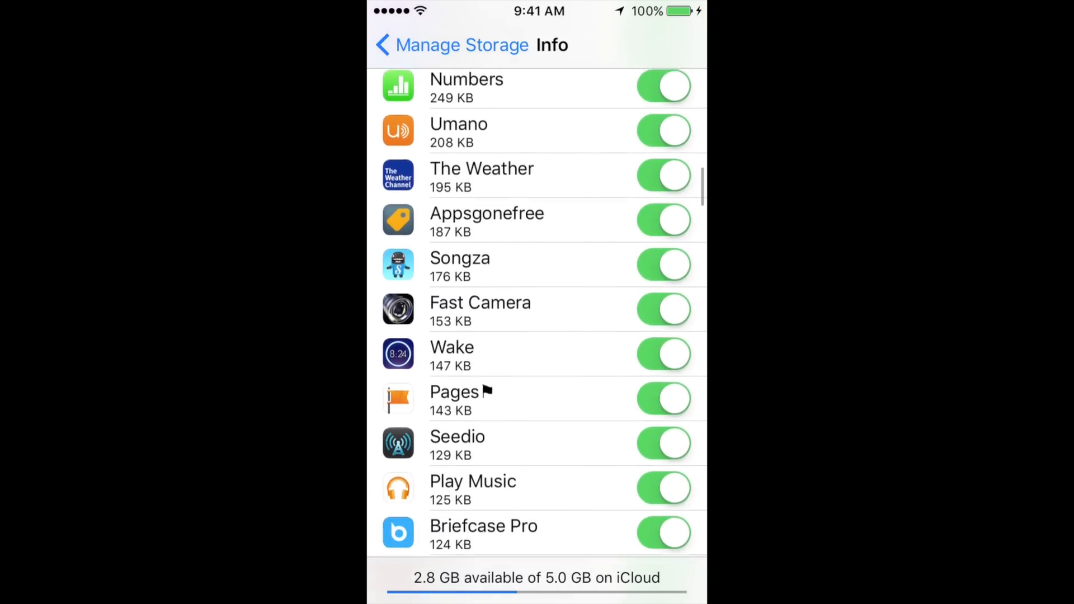
scroll("down", 3)
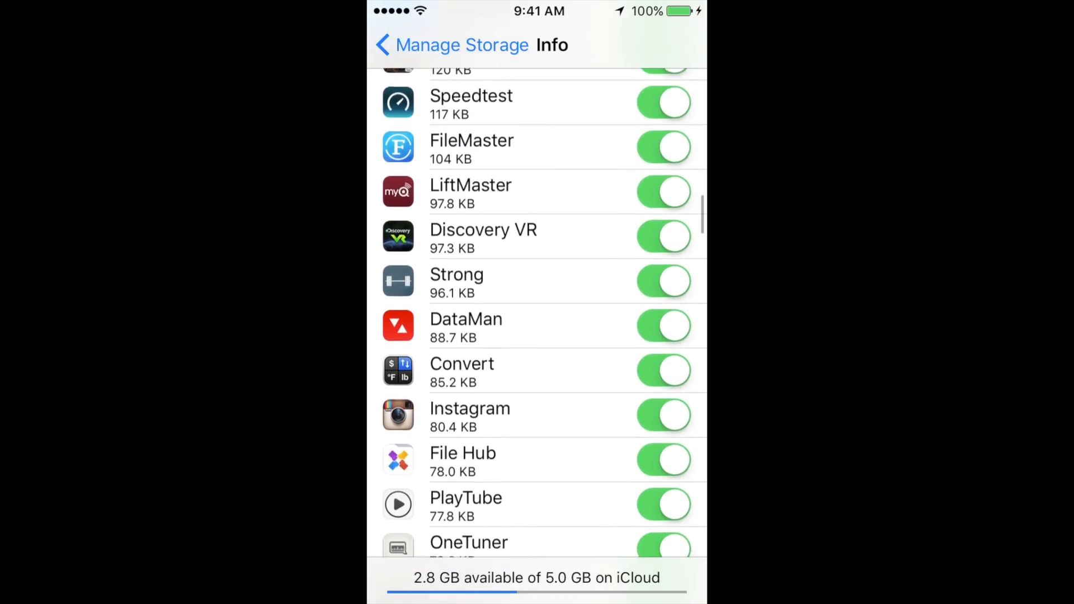
scroll("down", 3)
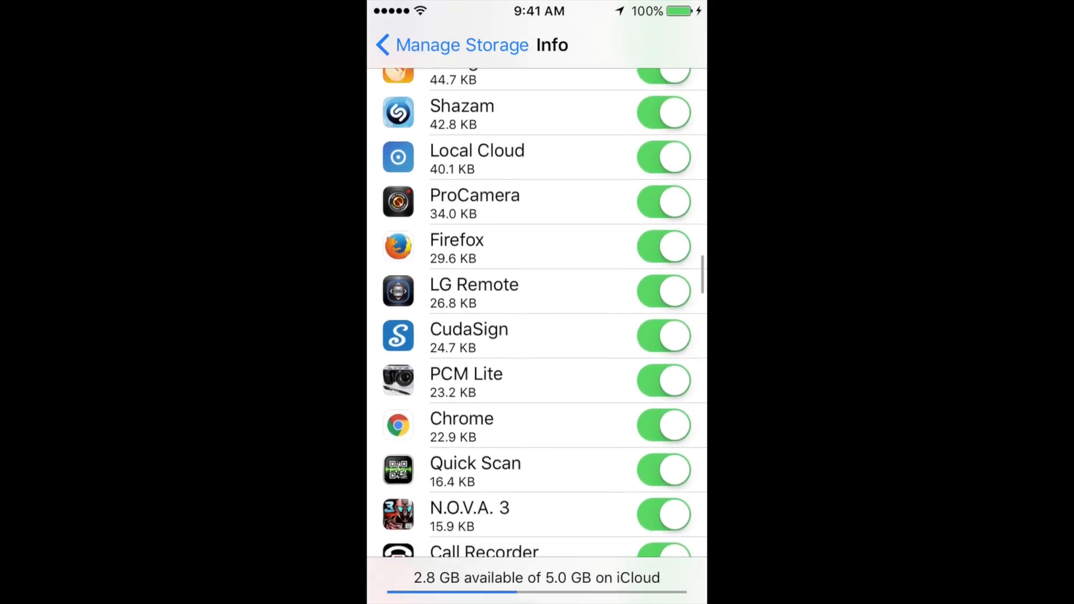
scroll("down", 3)
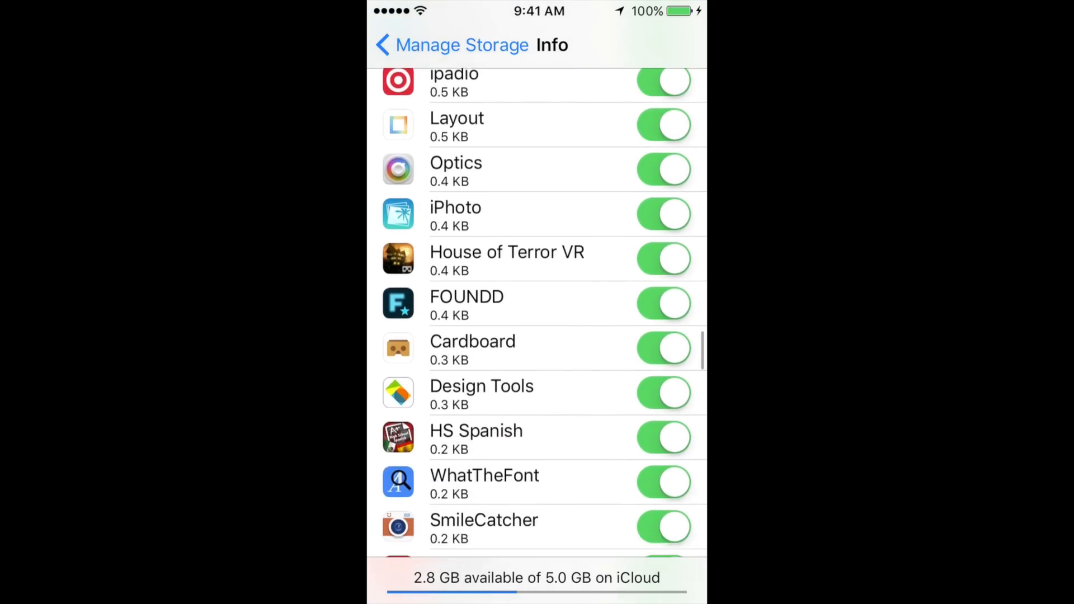
scroll("down", 3)
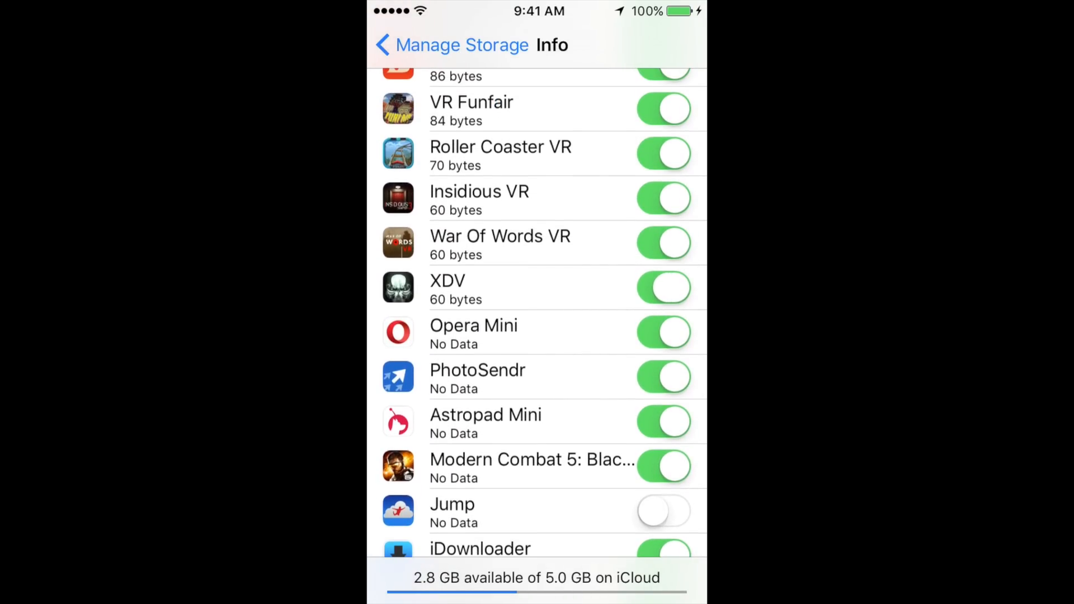
- Turn off XDV's backup toggle and confirm Turn Off & Delete to remove its data
left_click(663, 287)
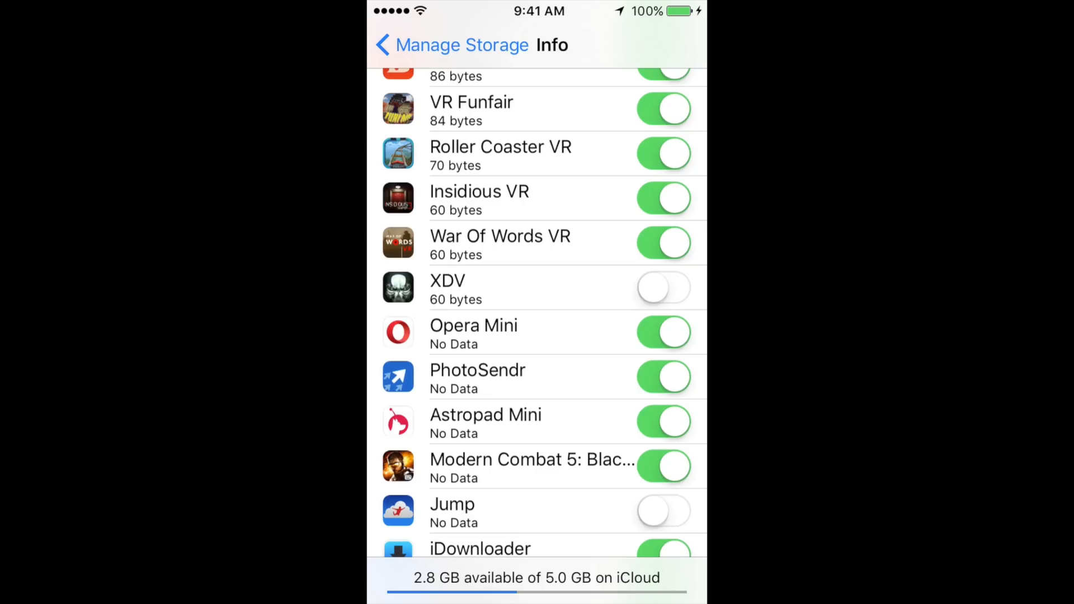
scroll("up", 3)
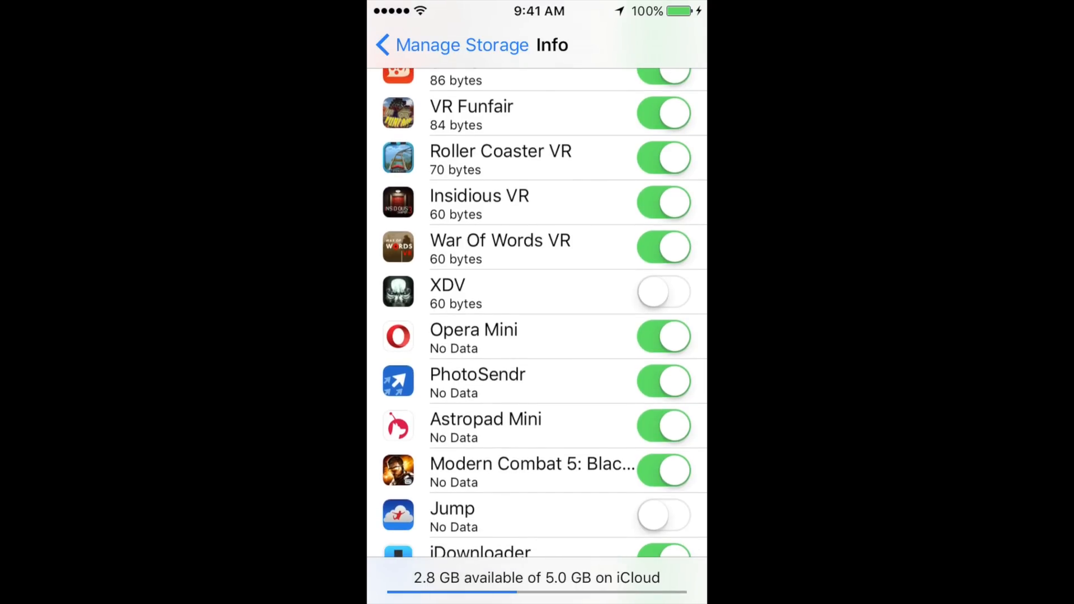